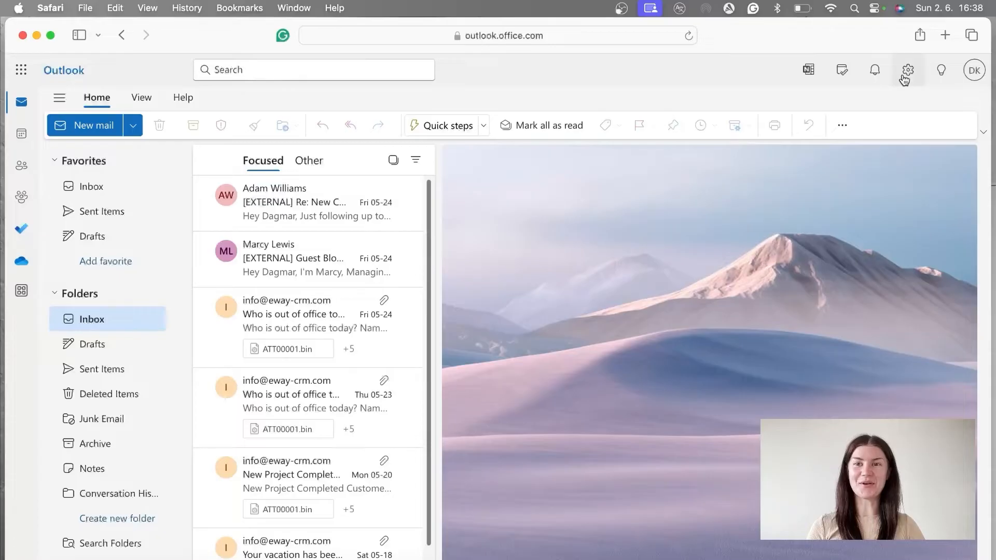
Step: Open the Automatic replies page from the Outlook settings
left_click(908, 70)
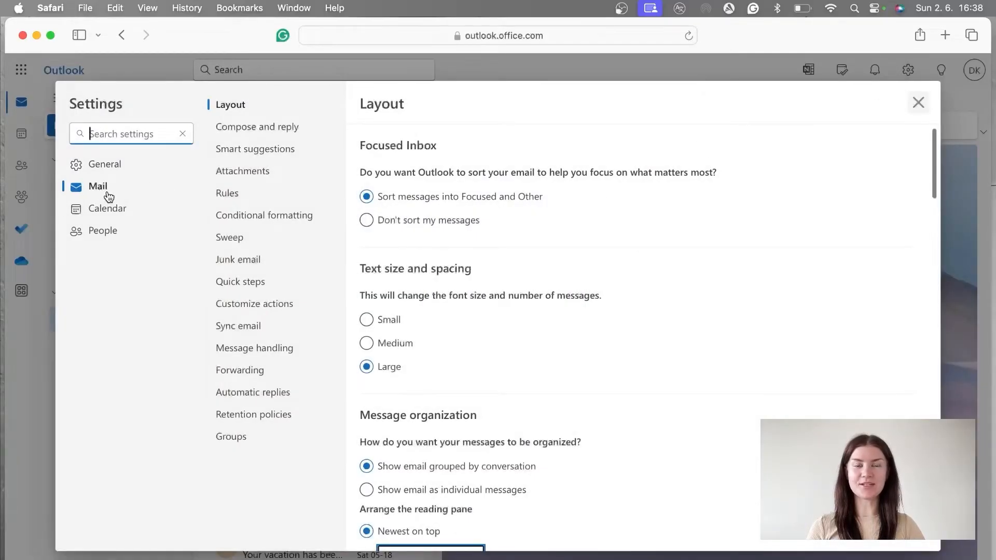
left_click(253, 392)
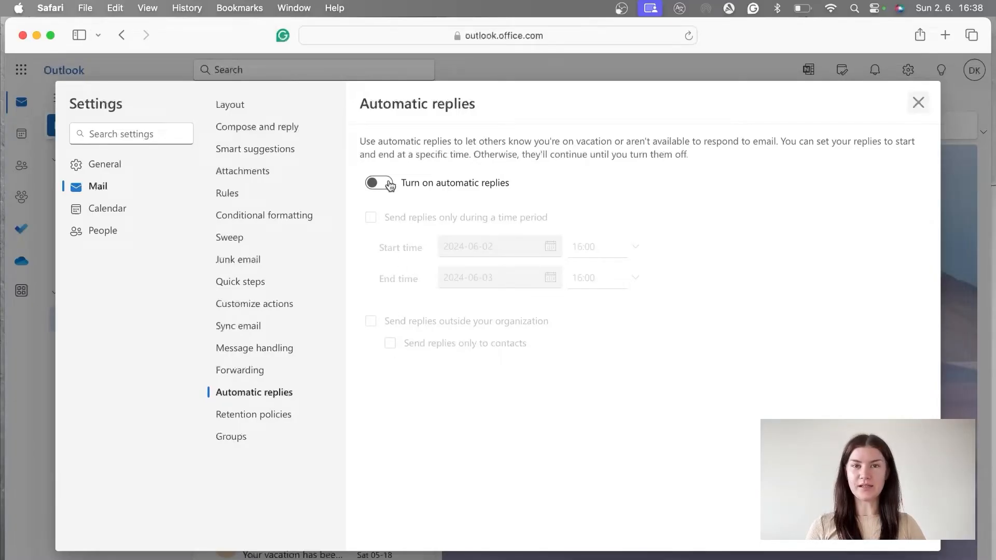
Step: Switch on the 'Turn on automatic replies' toggle
left_click(379, 184)
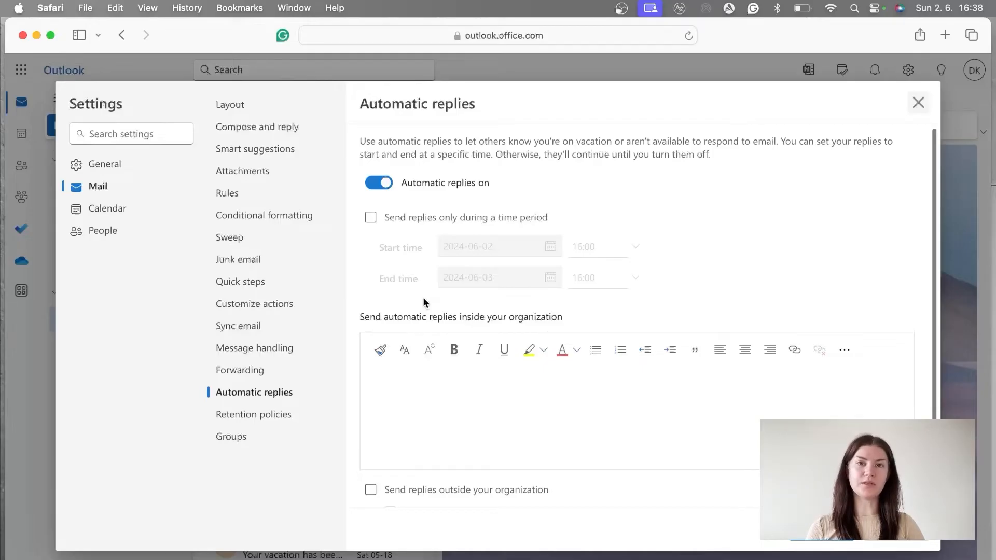
mouse_move(376, 233)
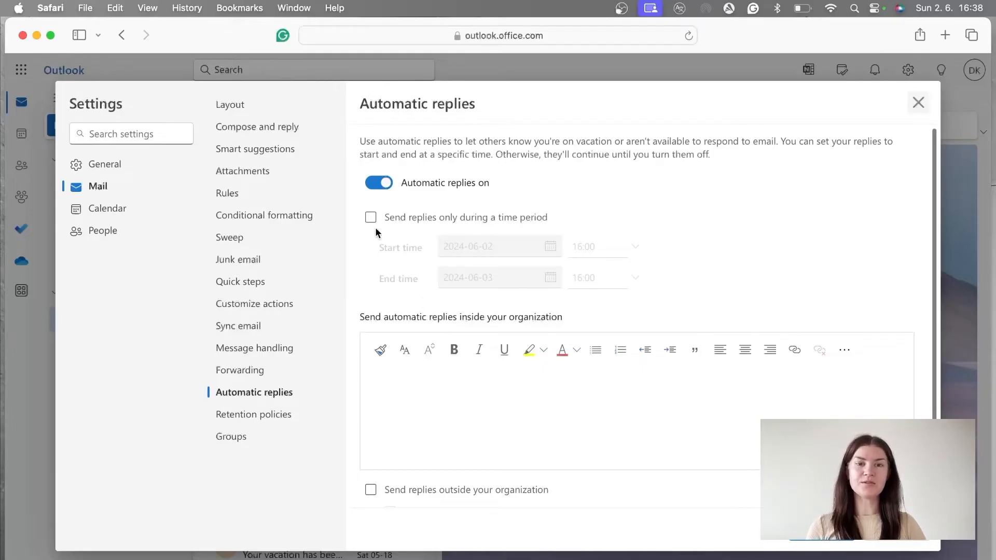
Step: Limit automatic replies to a time period from June 20 to June 27, 2024
left_click(371, 218)
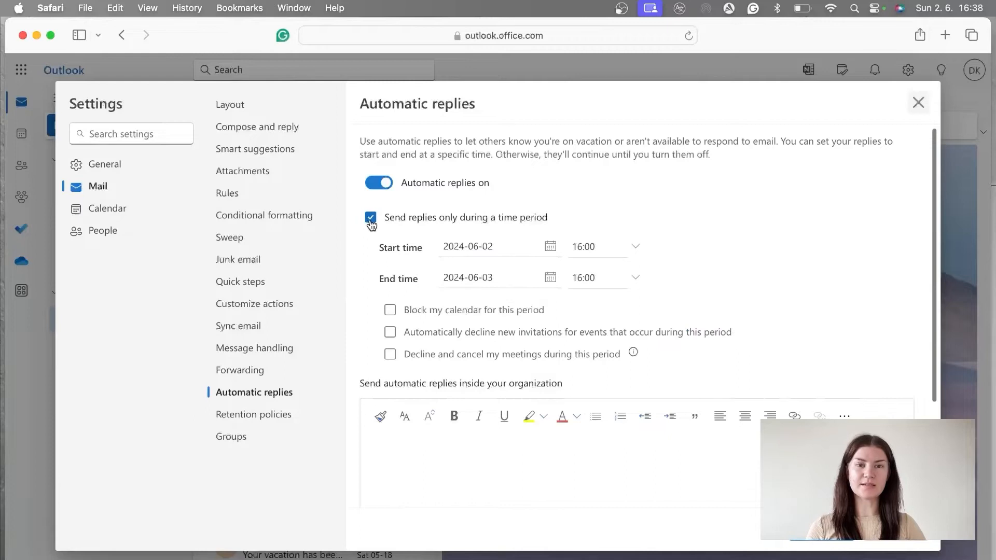
mouse_move(545, 227)
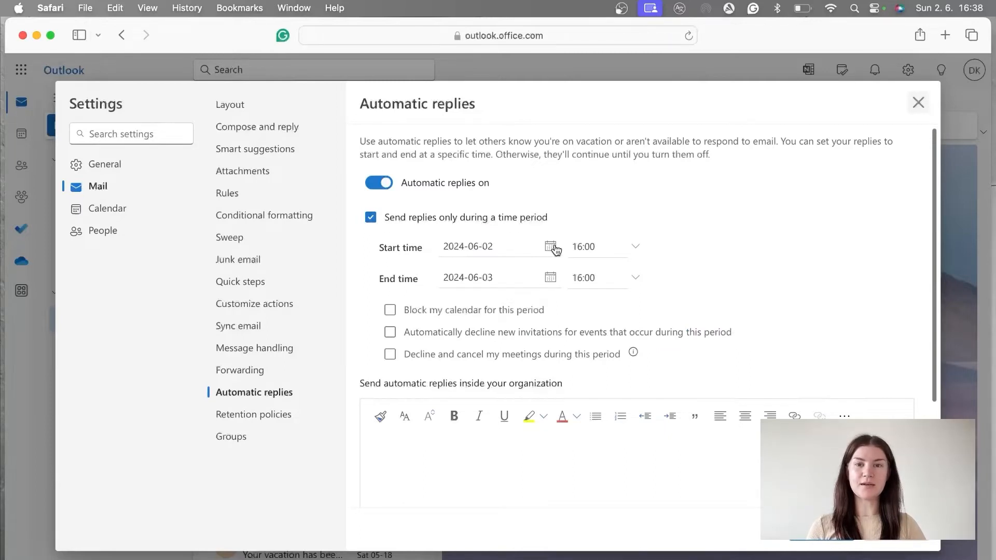
left_click(550, 246)
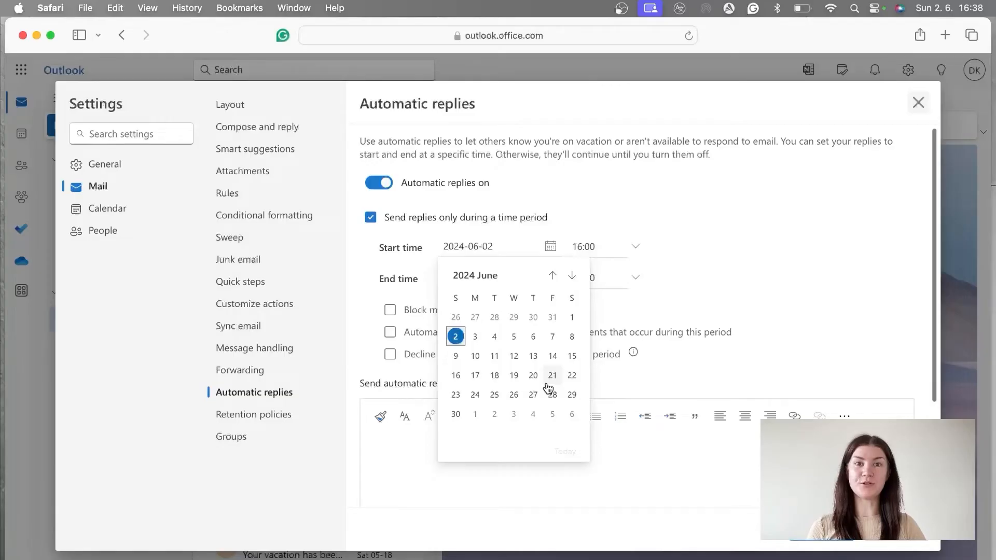
mouse_move(544, 386)
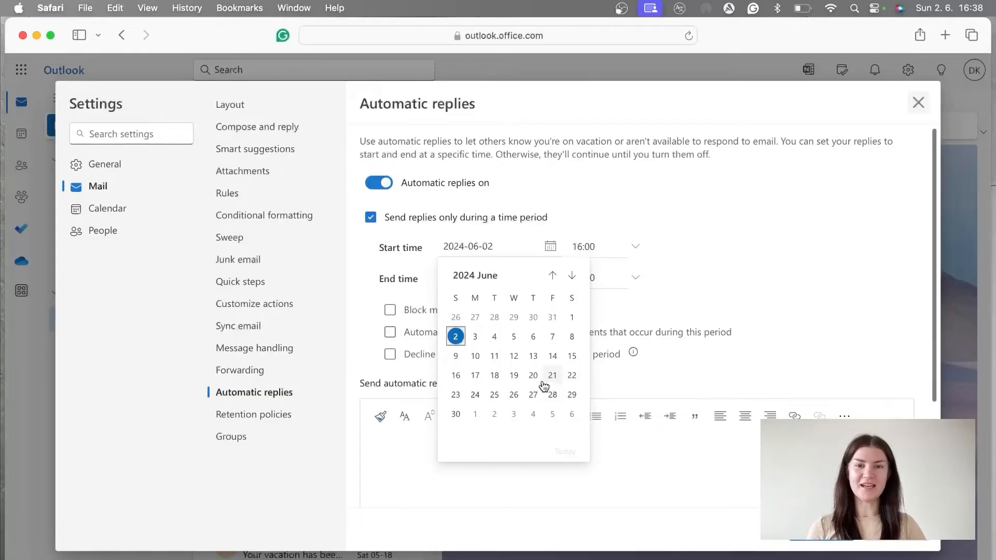
left_click(533, 374)
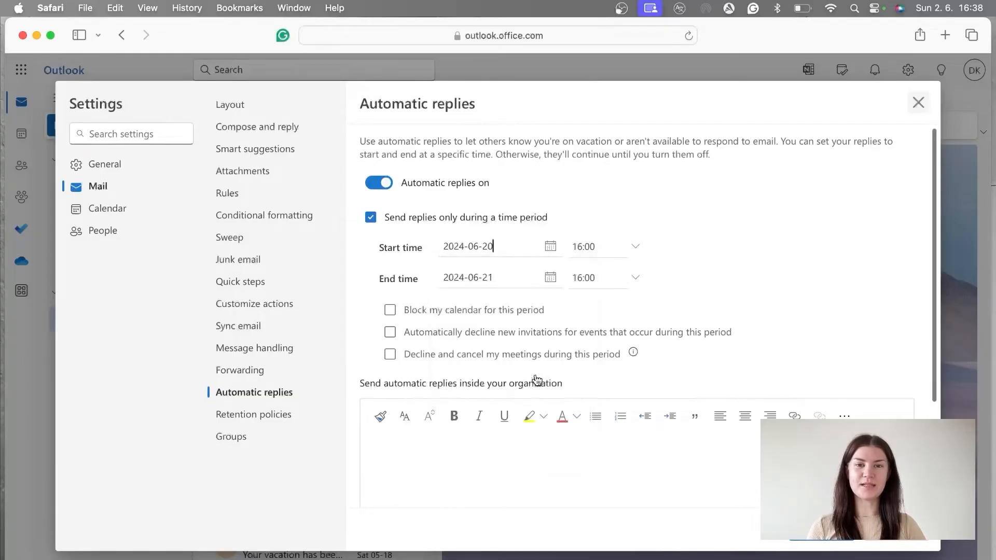
left_click(550, 278)
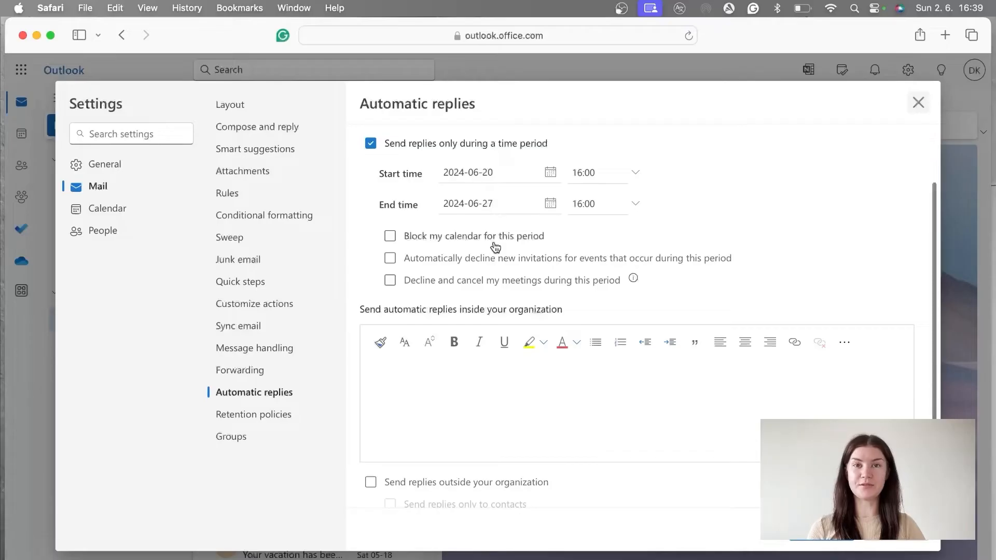
mouse_move(567, 301)
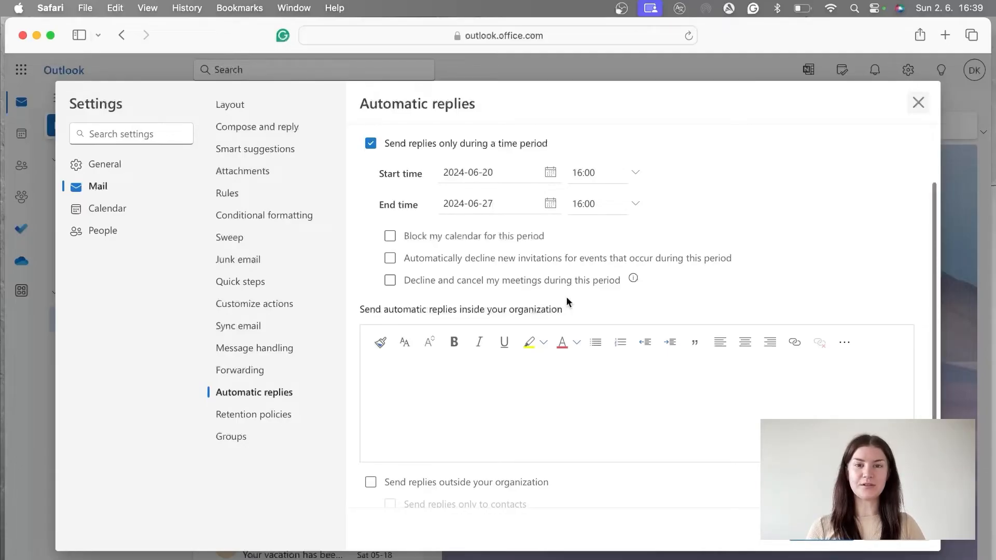
Step: Check the option to automatically decline new invitations during the away period
left_click(390, 258)
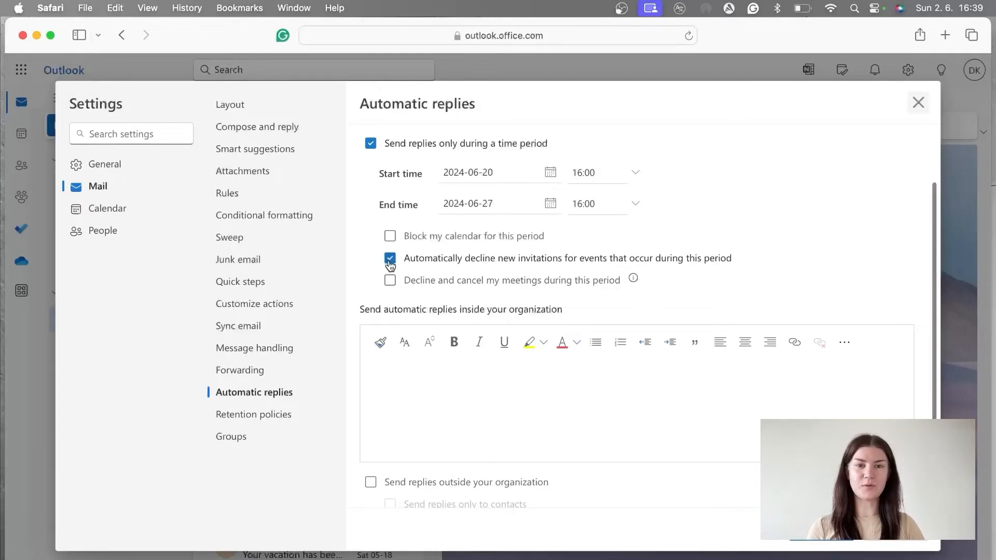
left_click(390, 258)
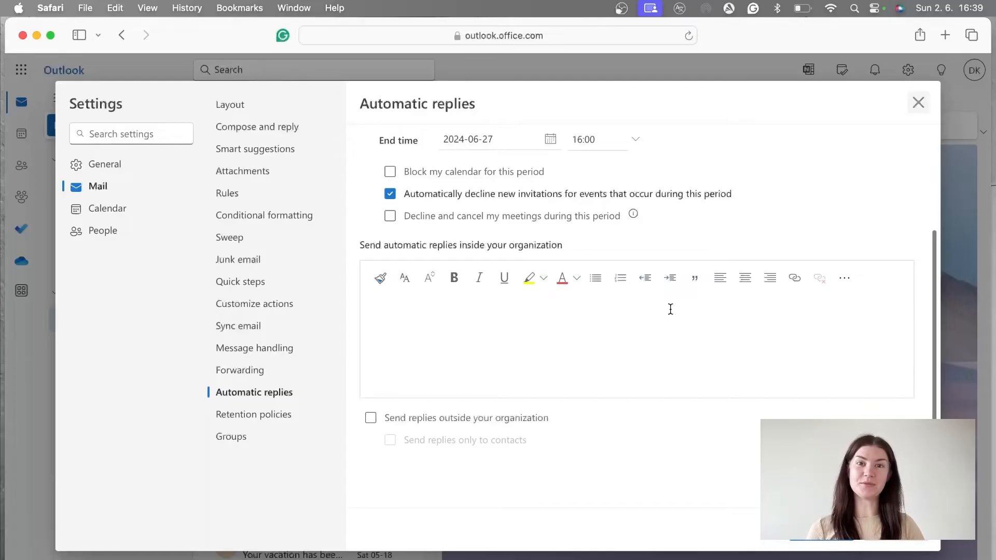
mouse_move(383, 255)
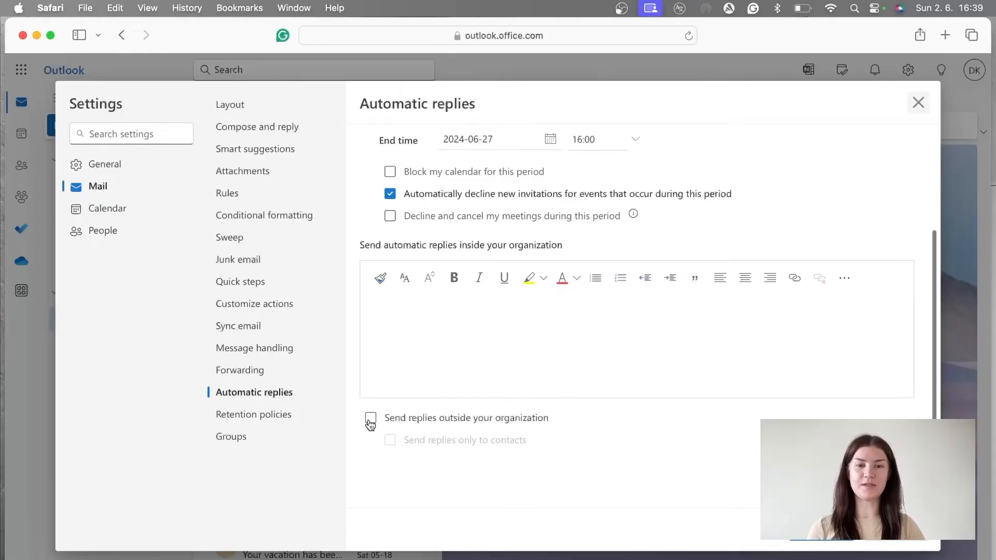
Step: Enable 'Send replies outside your organization' and scroll down to the message boxes
left_click(371, 418)
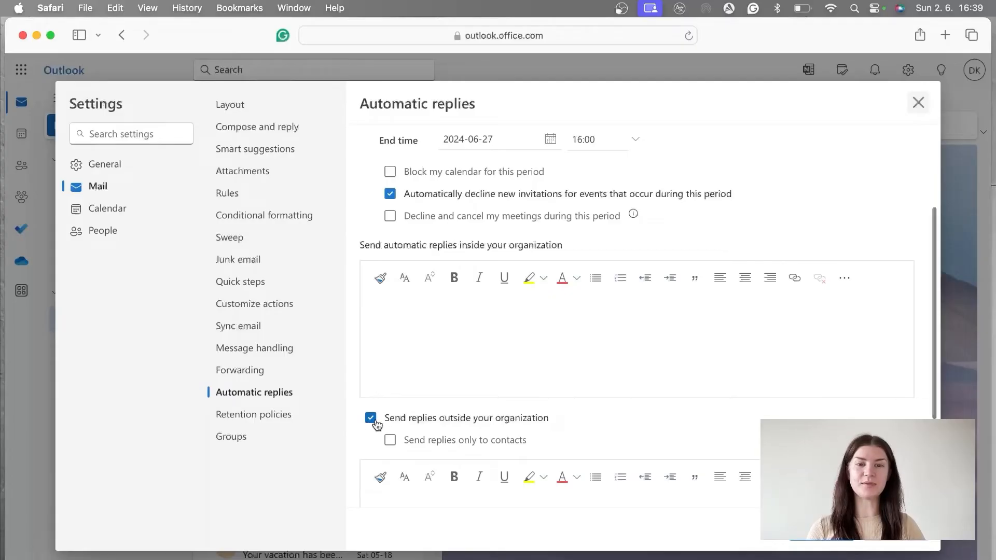
mouse_move(560, 431)
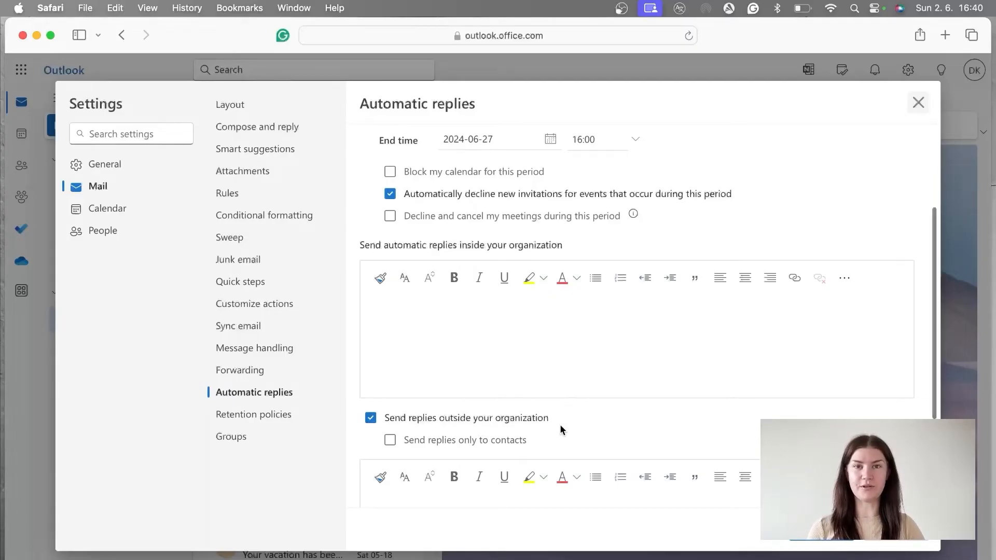
scroll("down", 3)
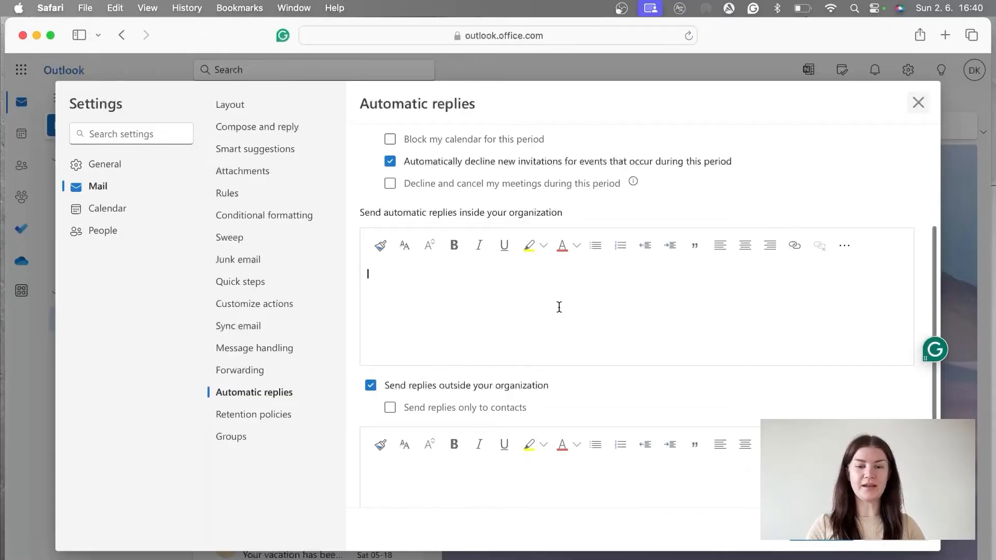
Step: Write the internal reply's opening: on vacation, back in the office on 27th of June
type("Hello,")
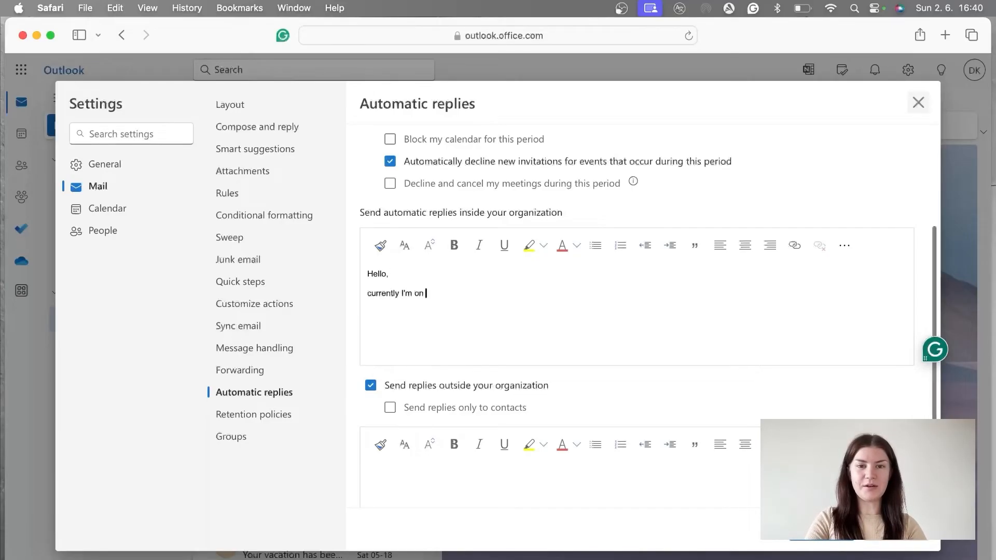
type("my vacay")
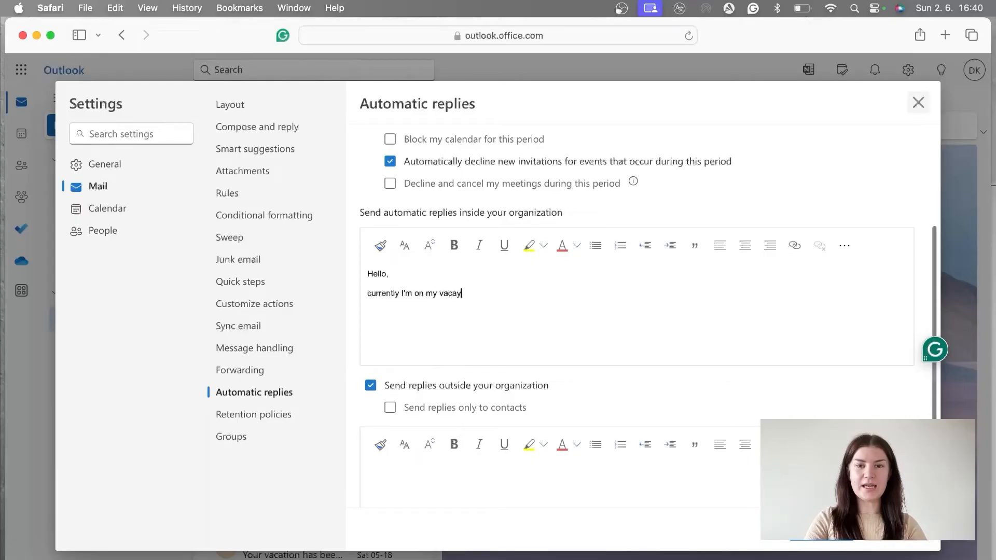
type(". I will")
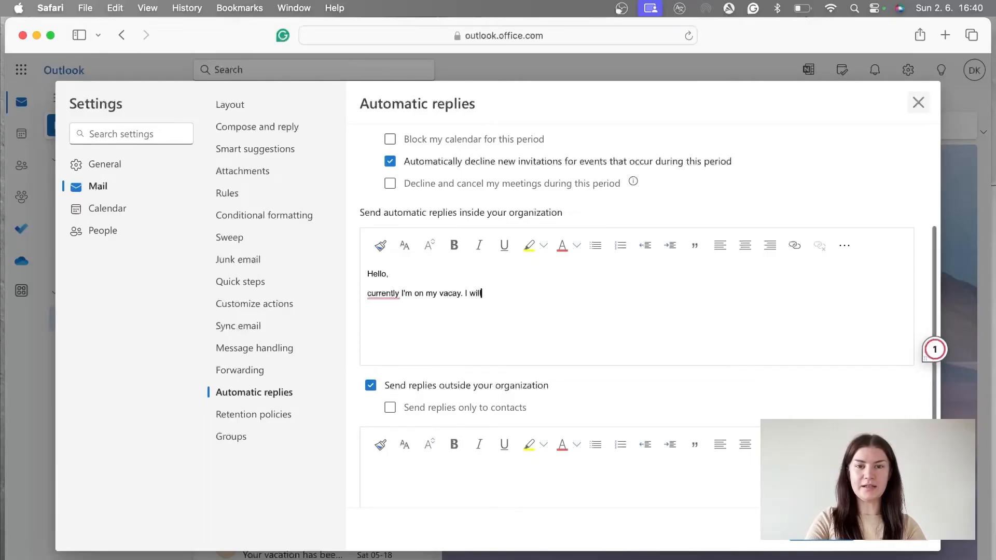
type("be in the office")
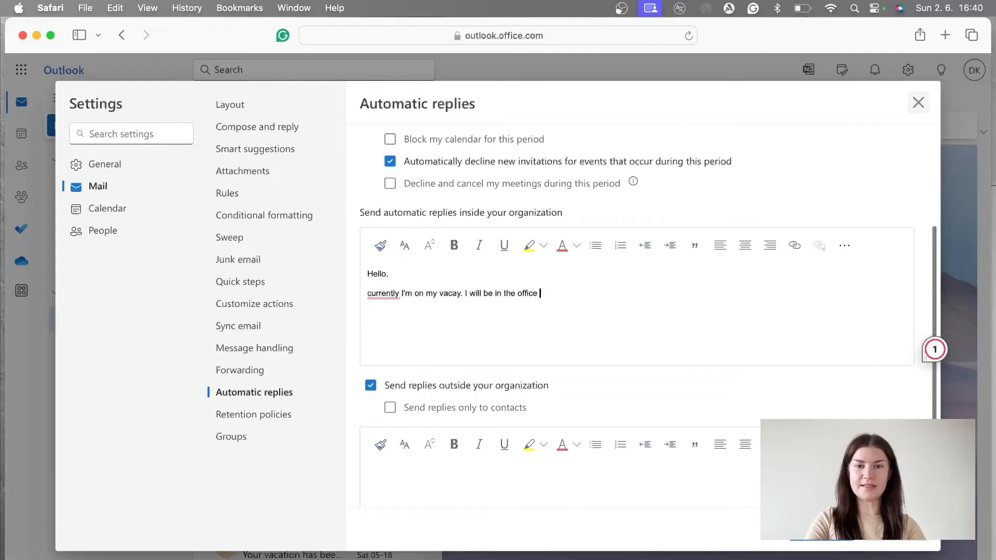
type("on")
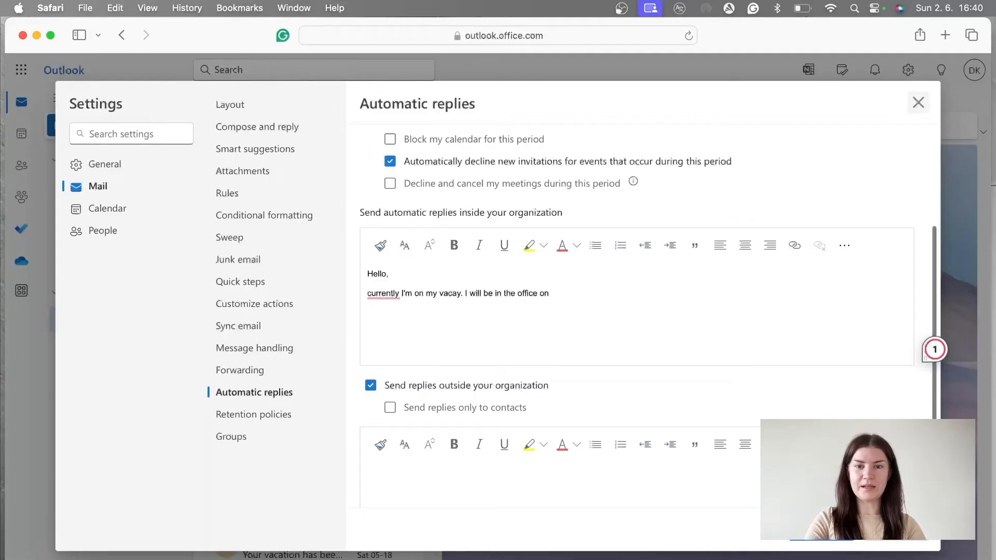
type("27th")
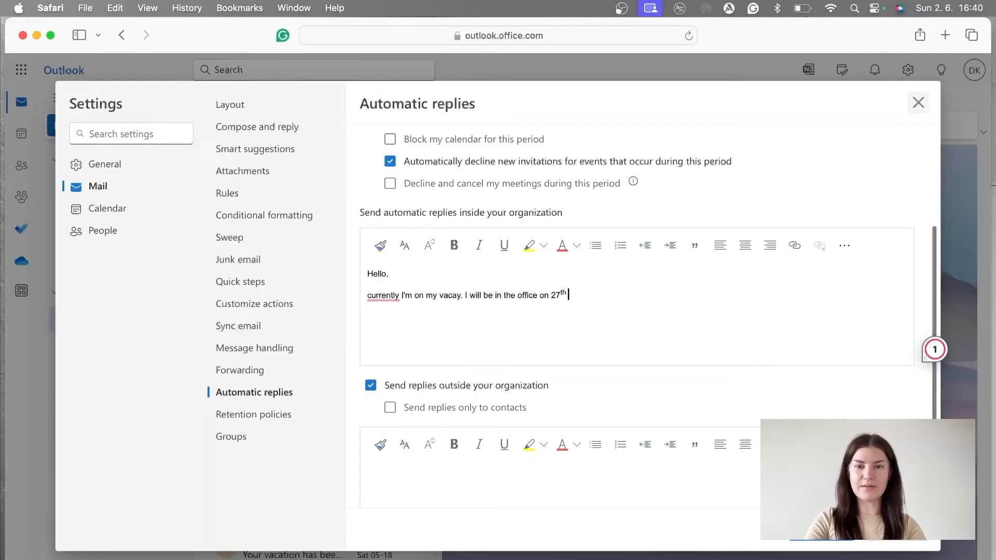
type("of June.")
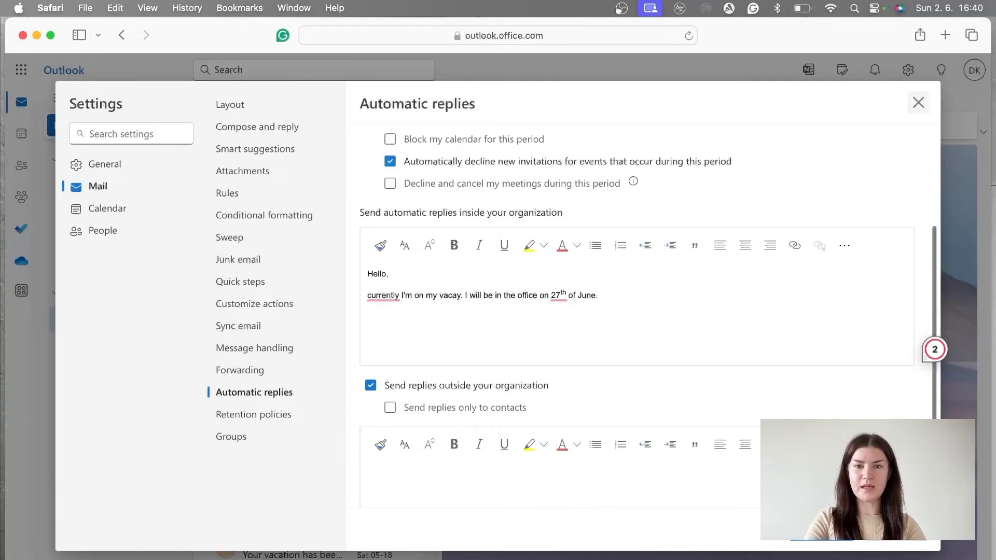
Step: Add 'please reach out to Peter' for urgent matters and sign off 'Thank you! Dagmar'
type("If there")
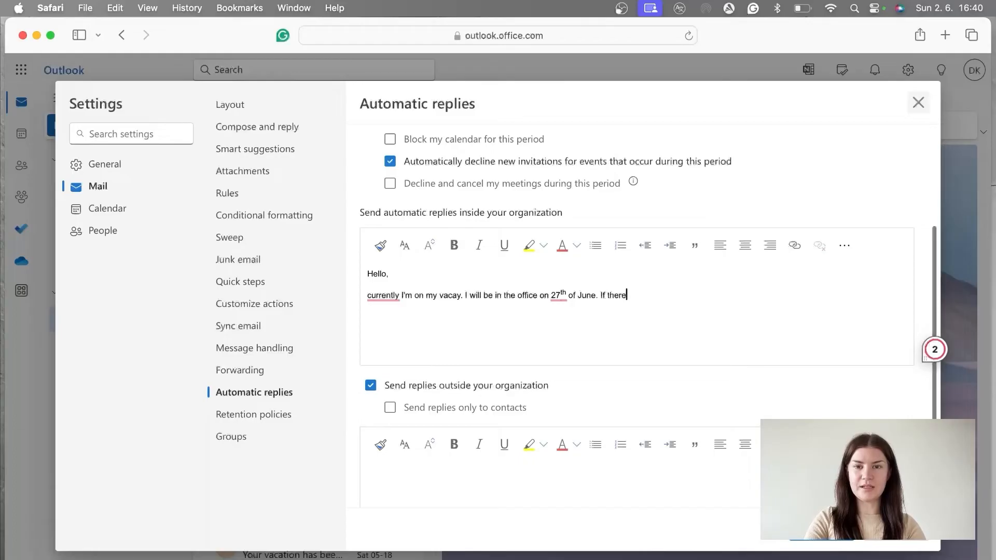
type("'s anything")
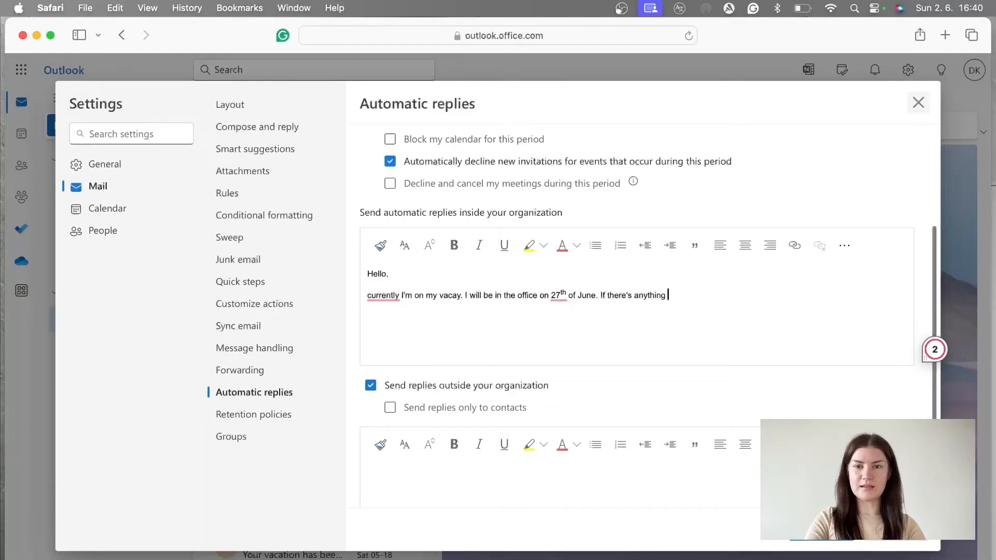
type("that")
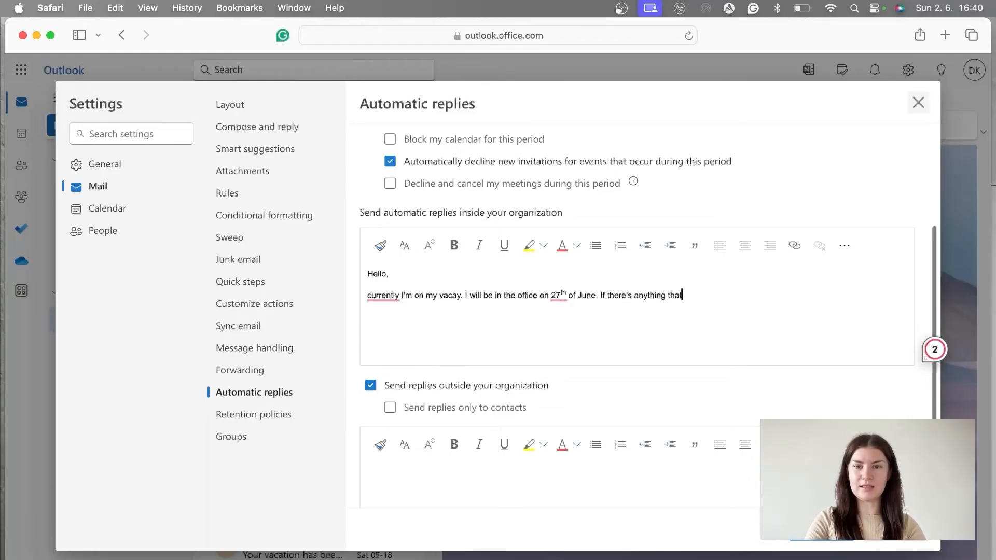
type("must be taken")
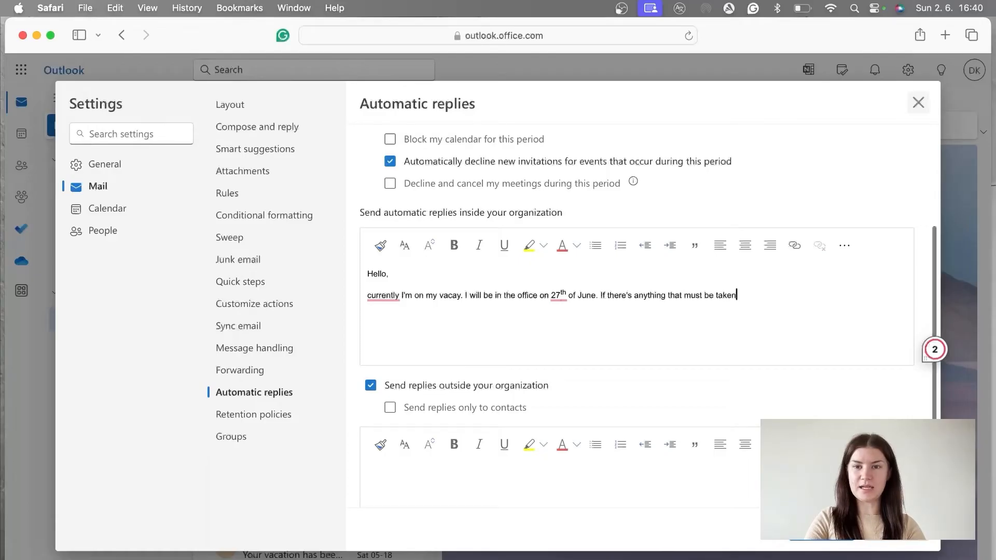
type("care of, please")
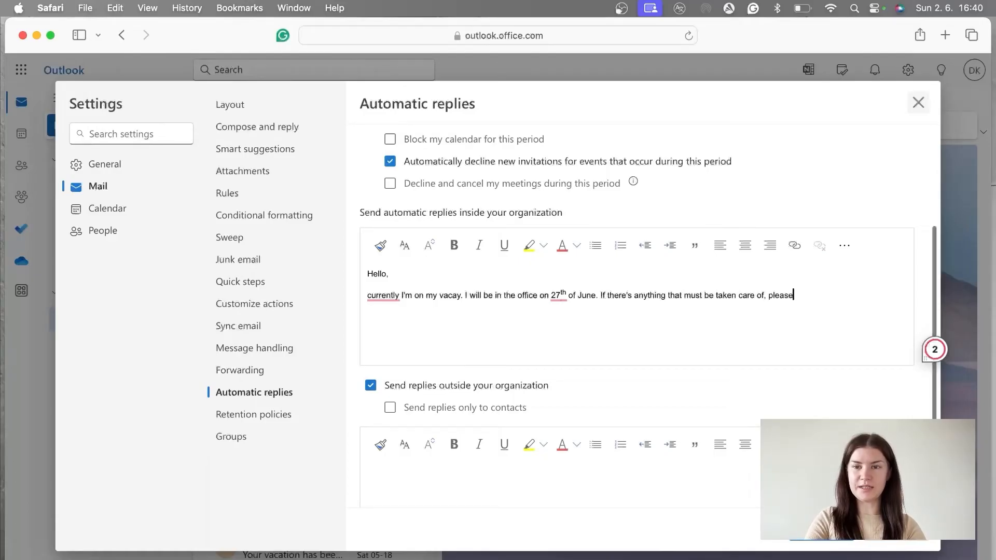
type("reach out to P")
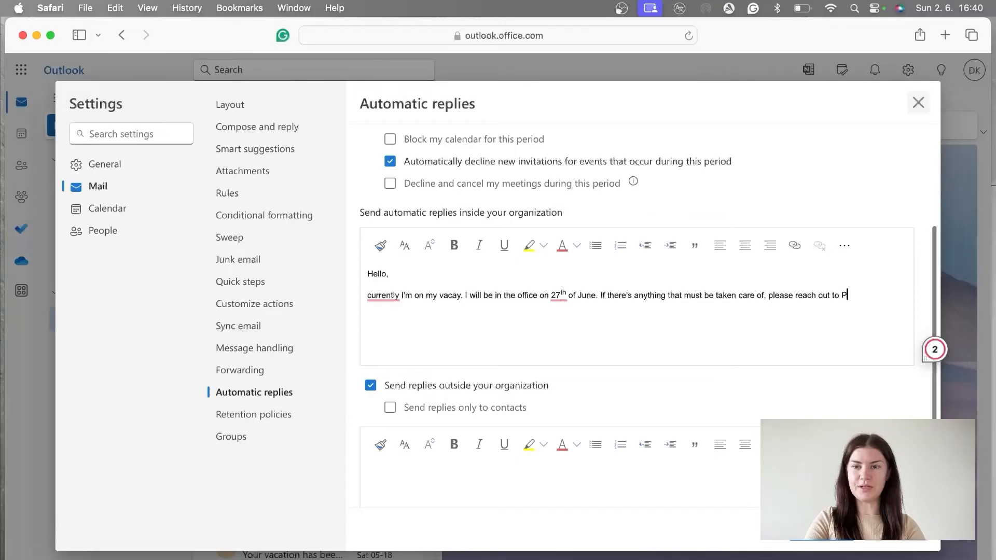
type("eter")
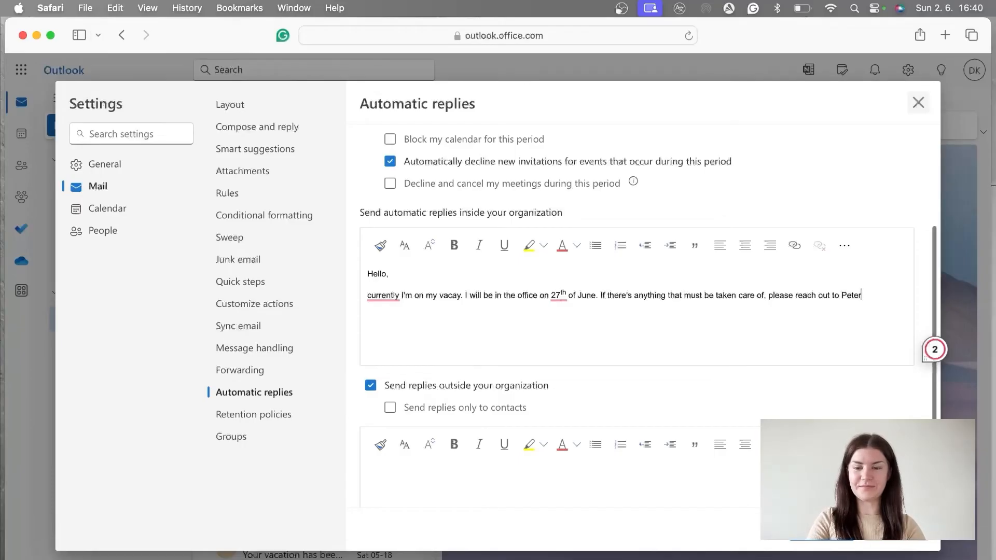
key("Enter")
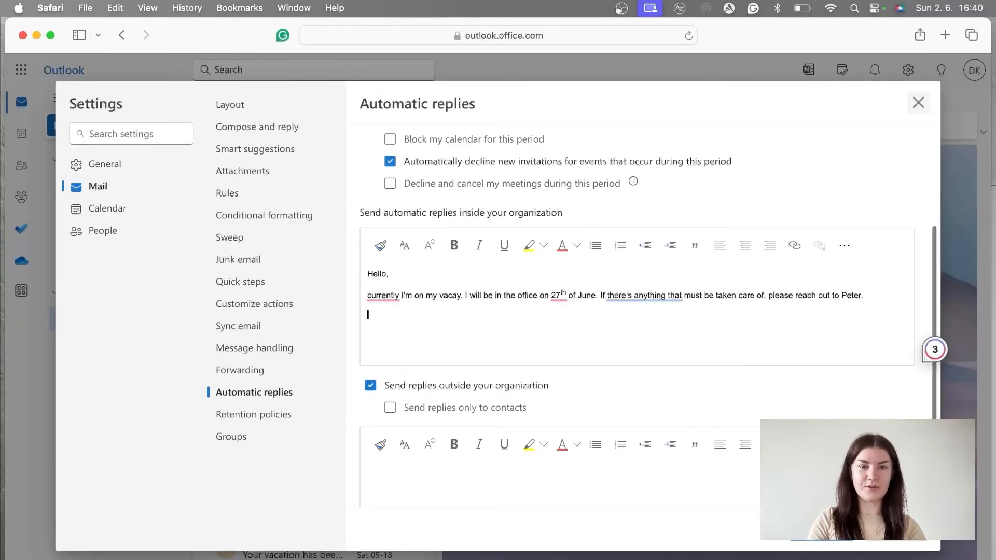
type("Thank you!")
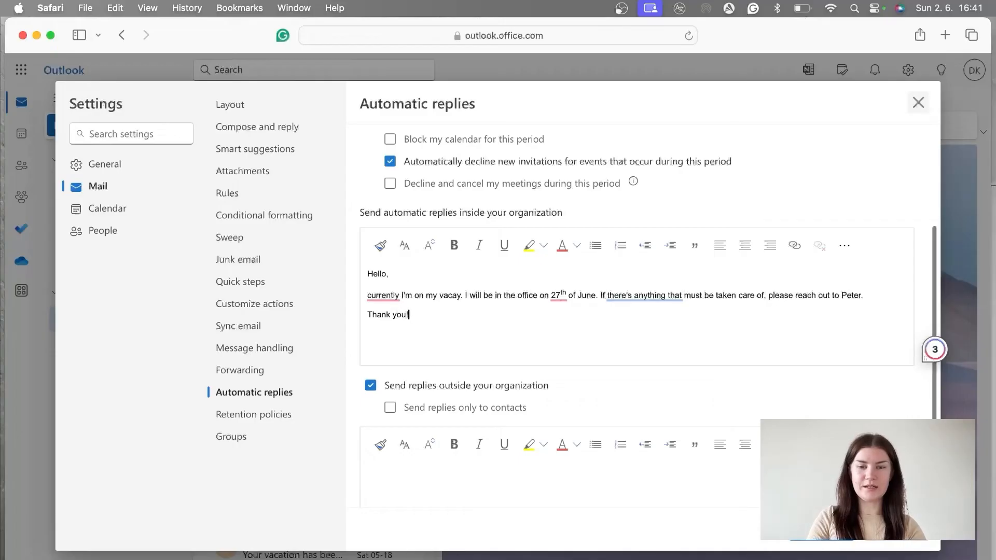
type("Dagmar")
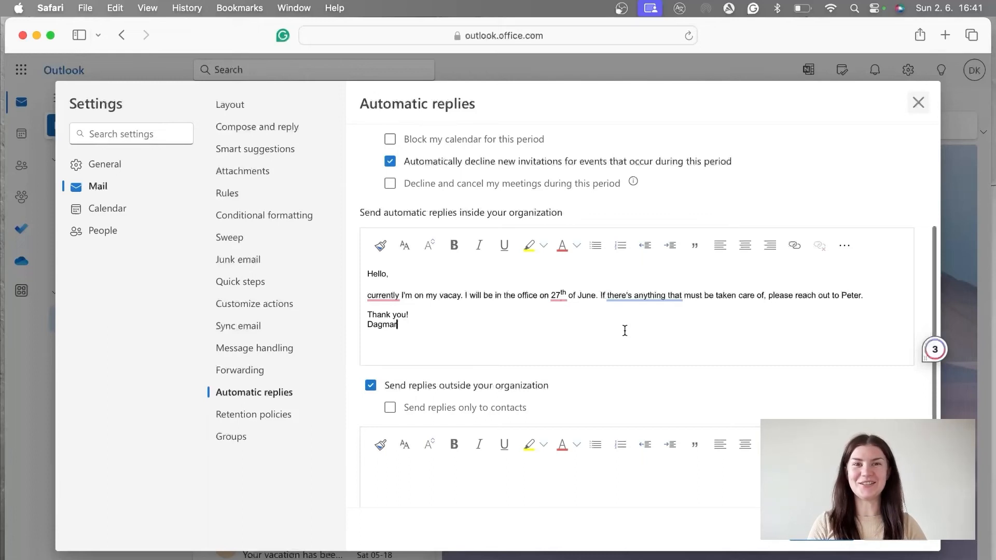
Step: Fill the external reply box with the June 20–27 away note and urgent contact
scroll("down", 3)
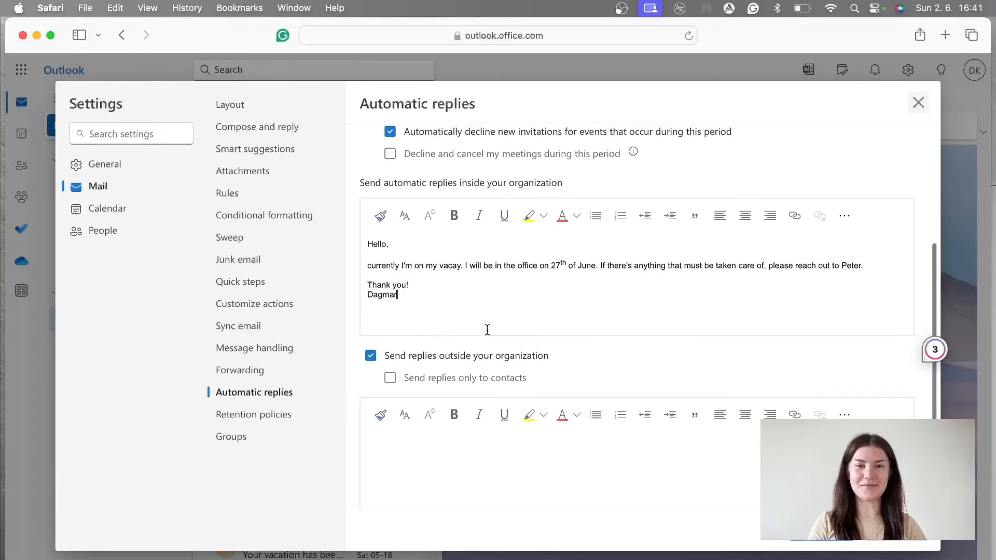
scroll("down", 3)
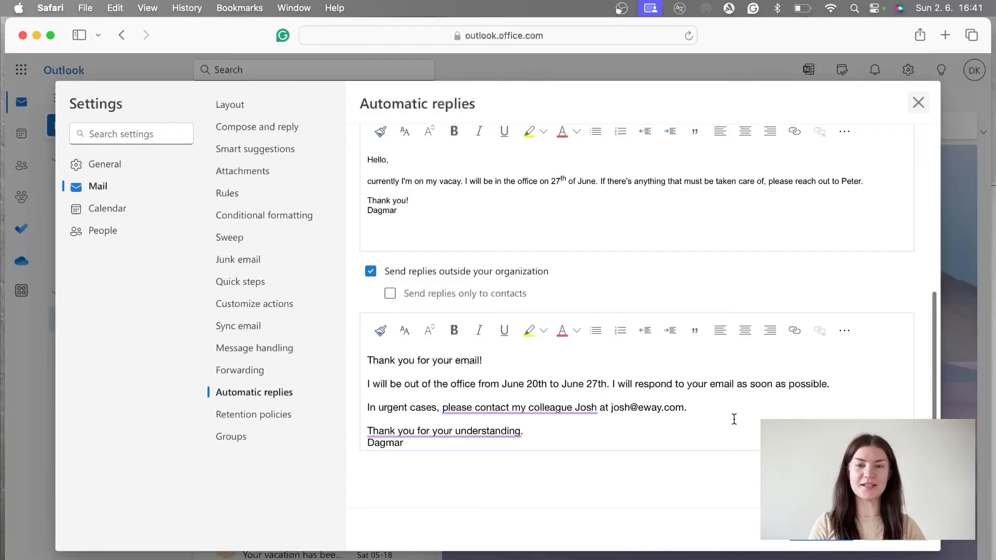
mouse_move(647, 422)
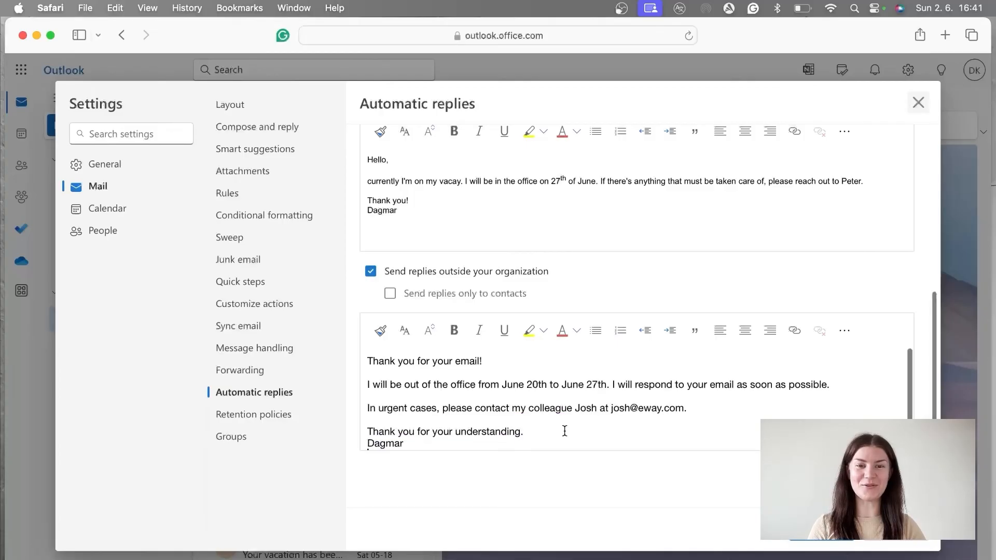
scroll("down", 3)
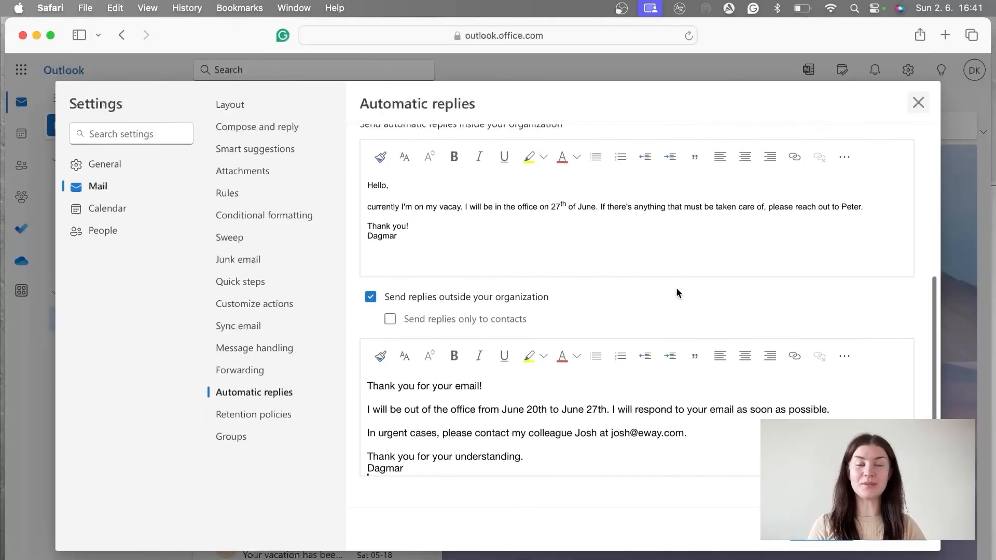